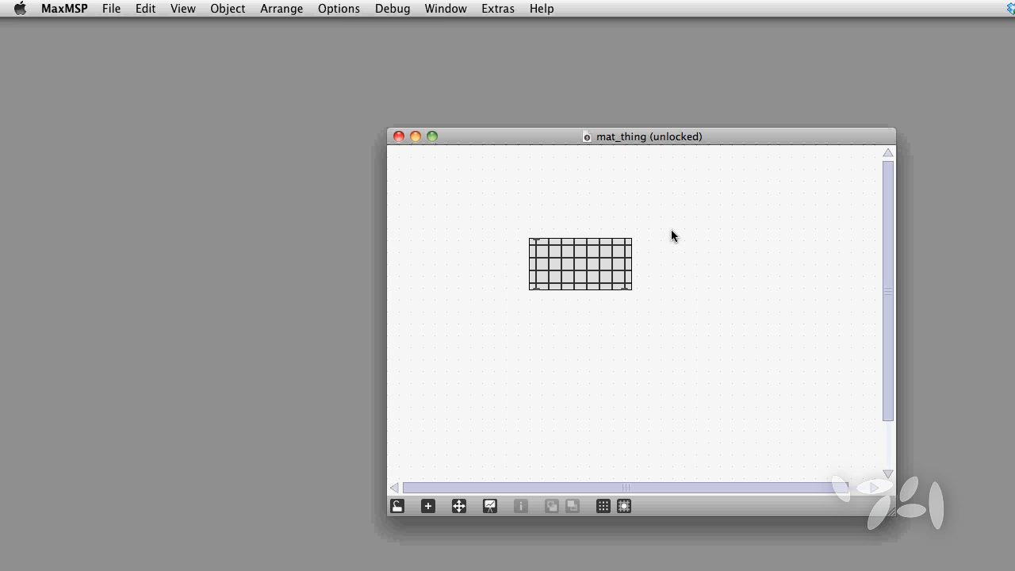
mouse_move(679, 230)
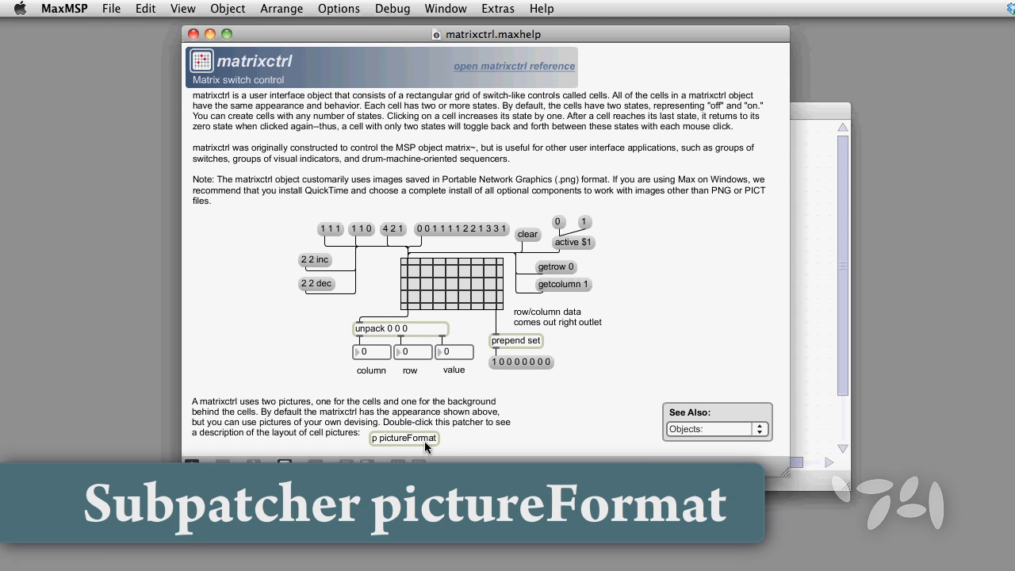
double_click(404, 438)
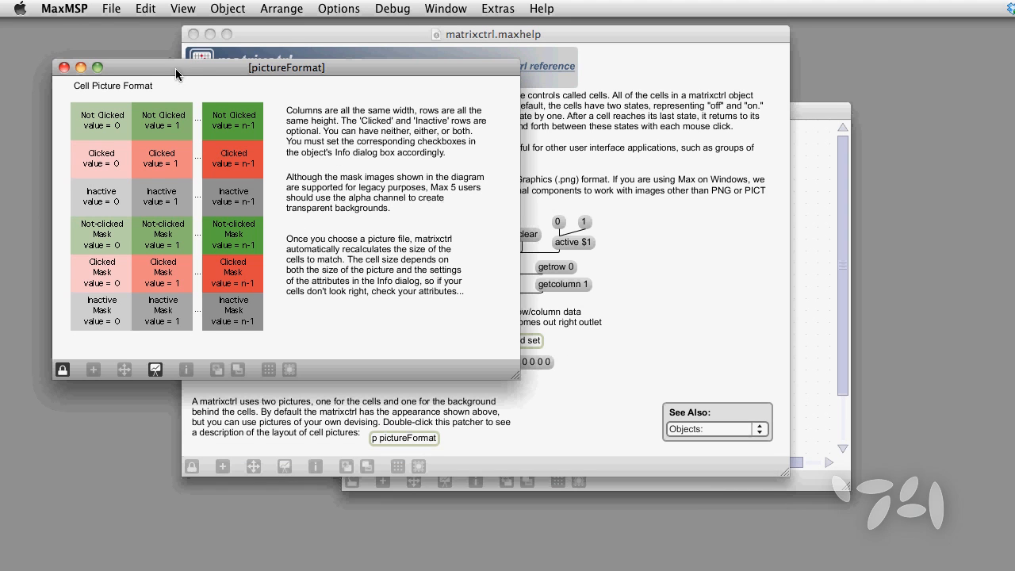
left_click_drag(285, 67, 370, 34)
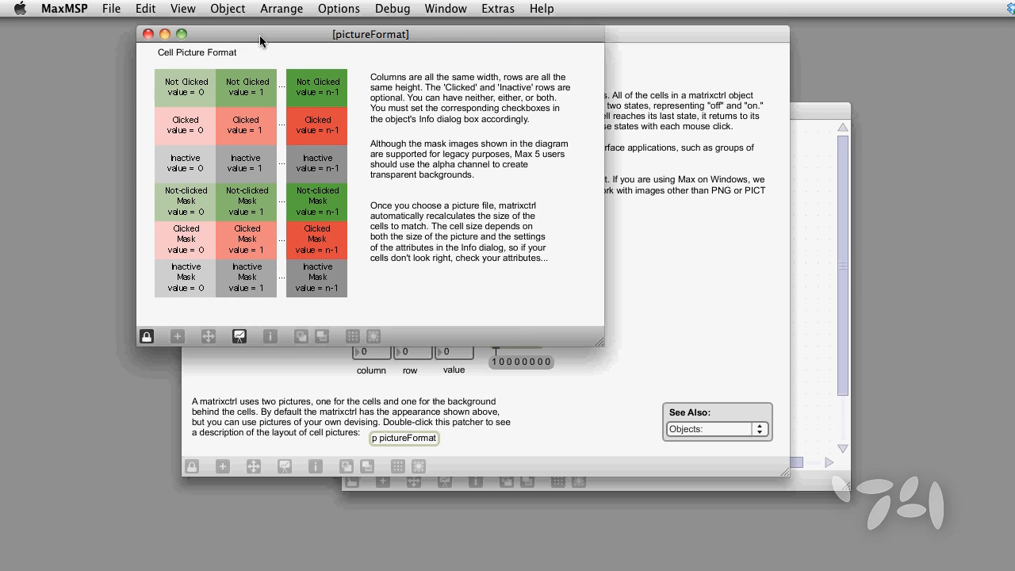
mouse_move(146, 83)
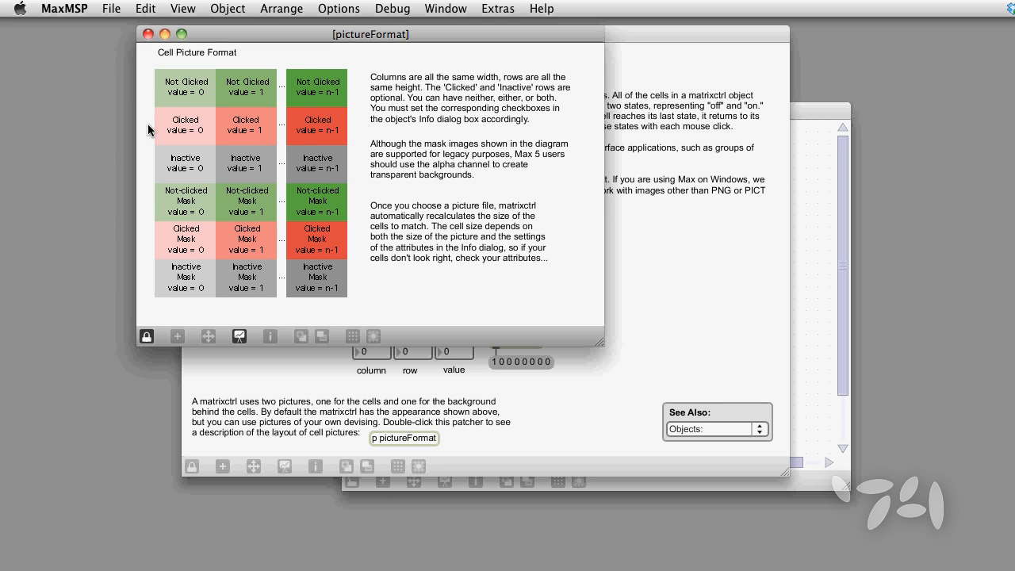
mouse_move(338, 139)
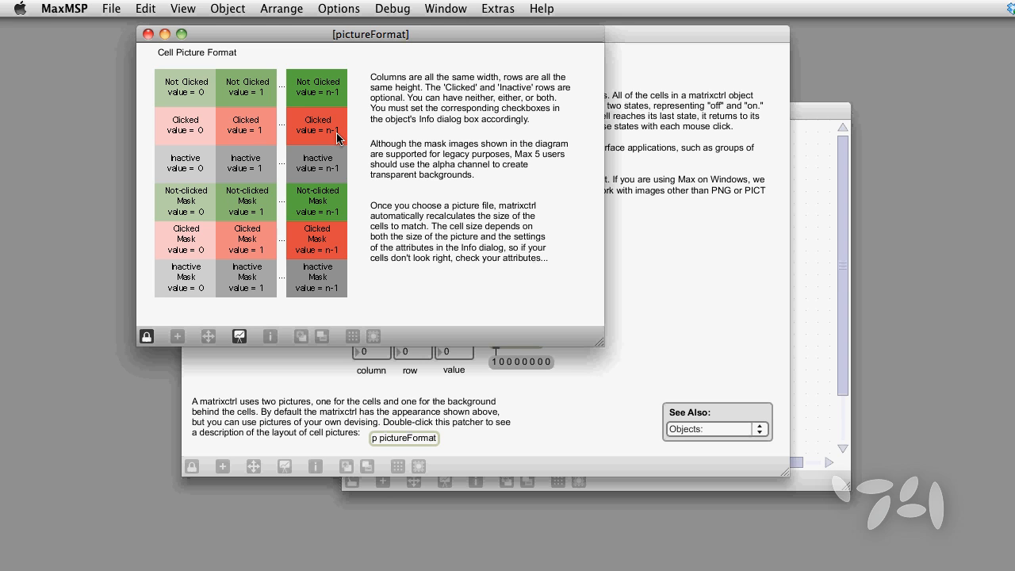
left_click(145, 34)
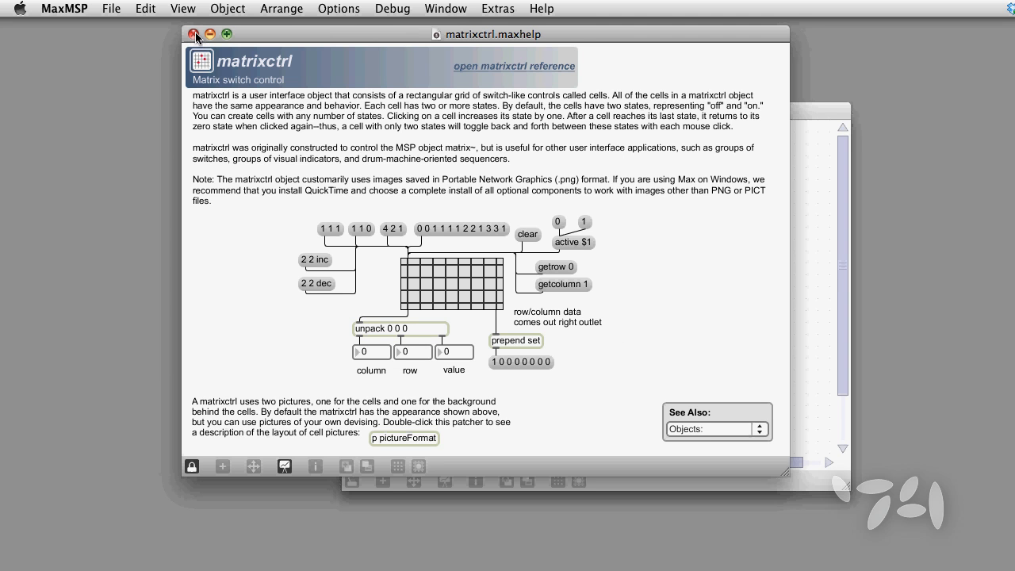
Close the matrixctrl help and open the jsui help to copy its rgb2 and frgb colour messages
left_click(194, 38)
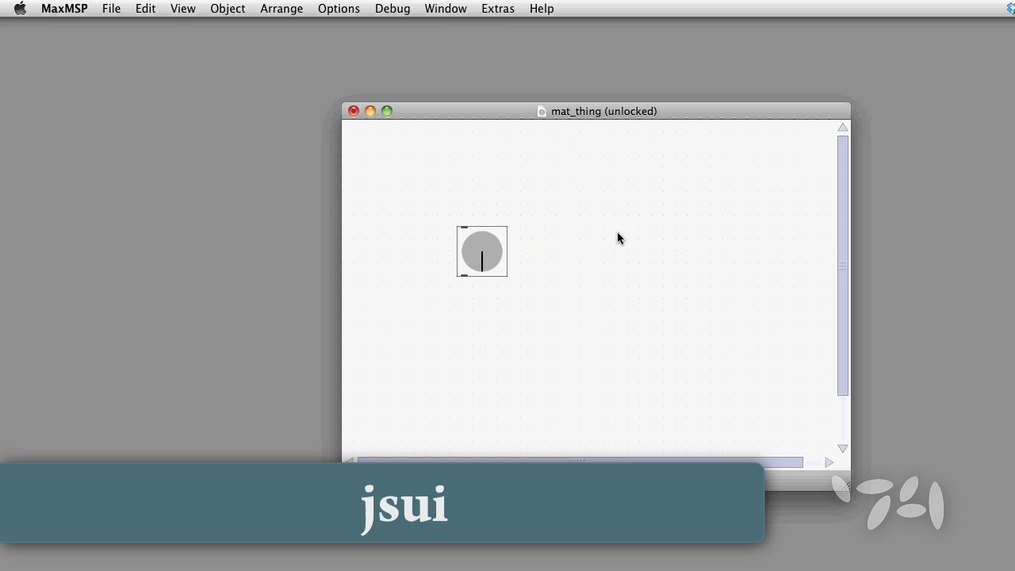
right_click(481, 251)
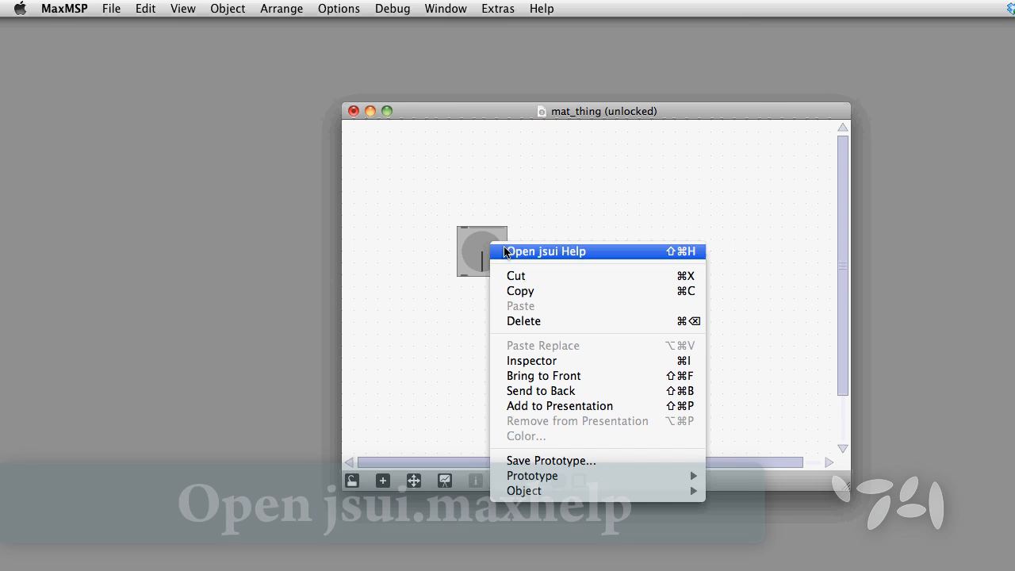
left_click(545, 250)
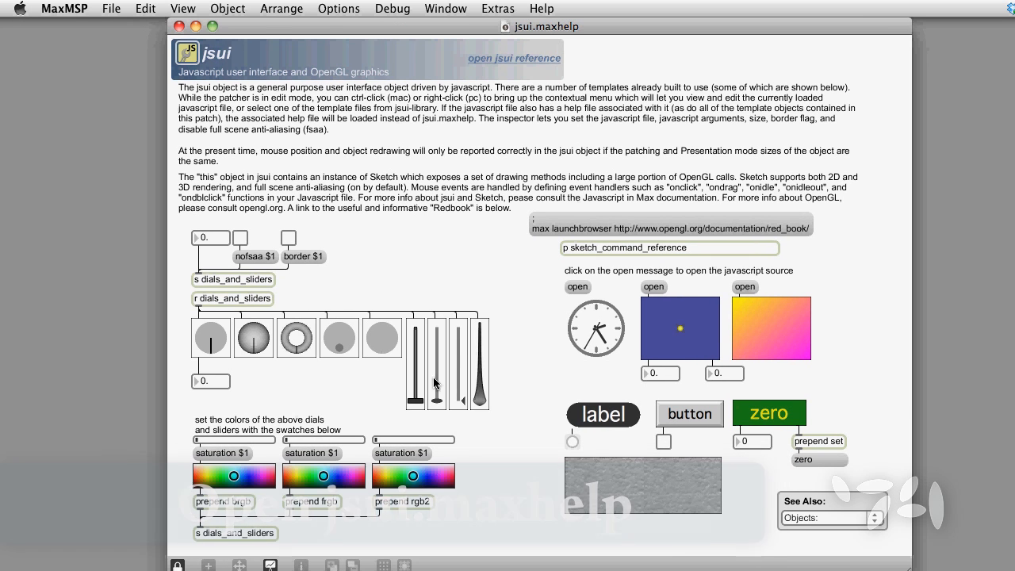
left_click(409, 476)
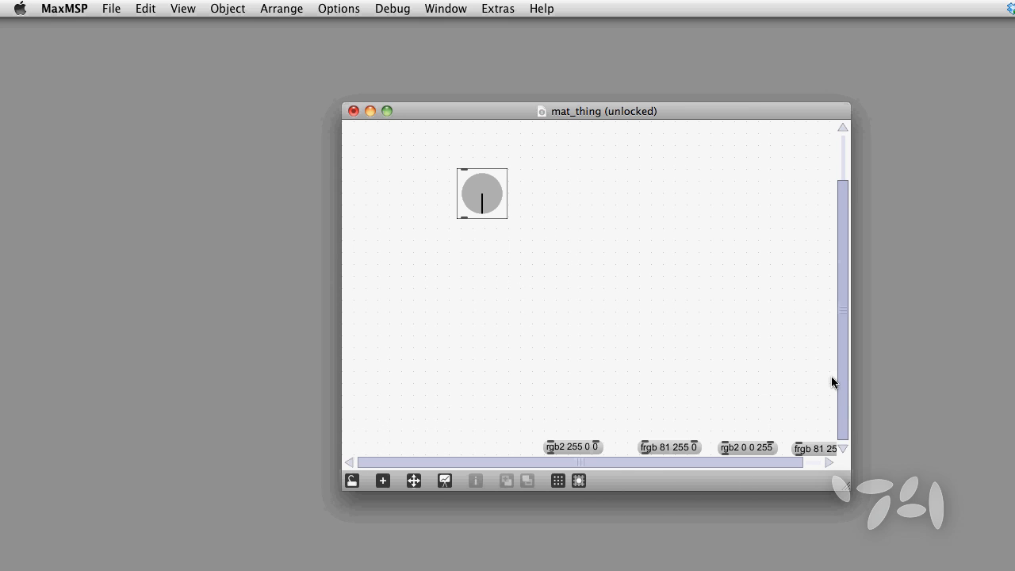
Wire the rgb2 0 0 255 message to the dial and apply the colour messages to turn it blue
scroll("up", 3)
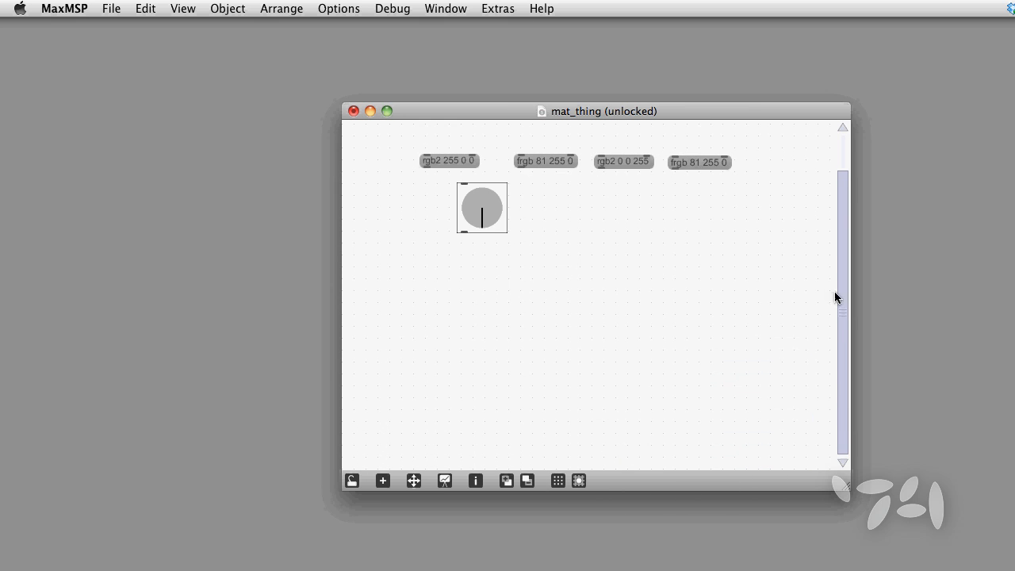
scroll("down", 3)
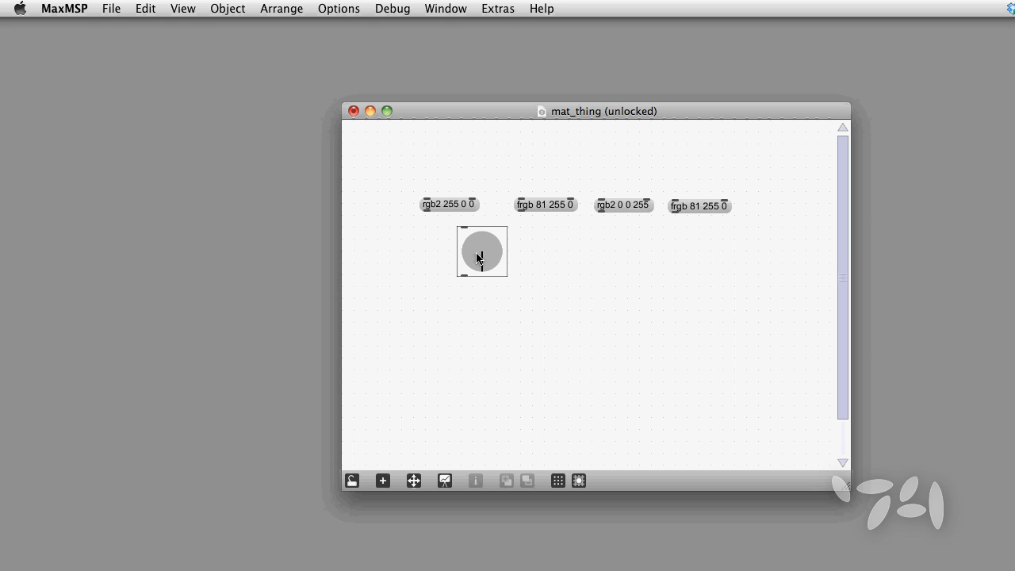
mouse_move(516, 220)
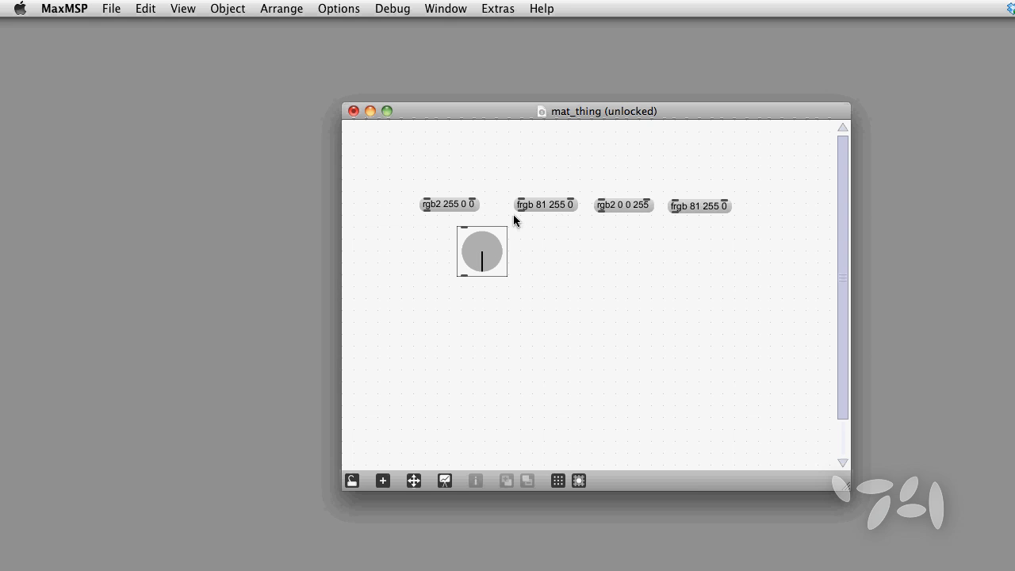
left_click_drag(596, 214, 467, 228)
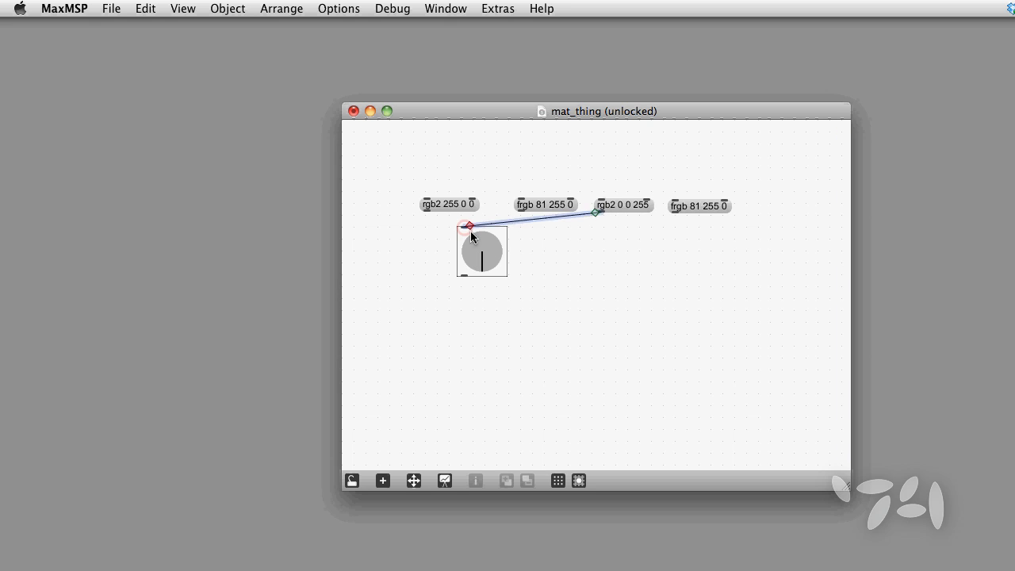
left_click(352, 480)
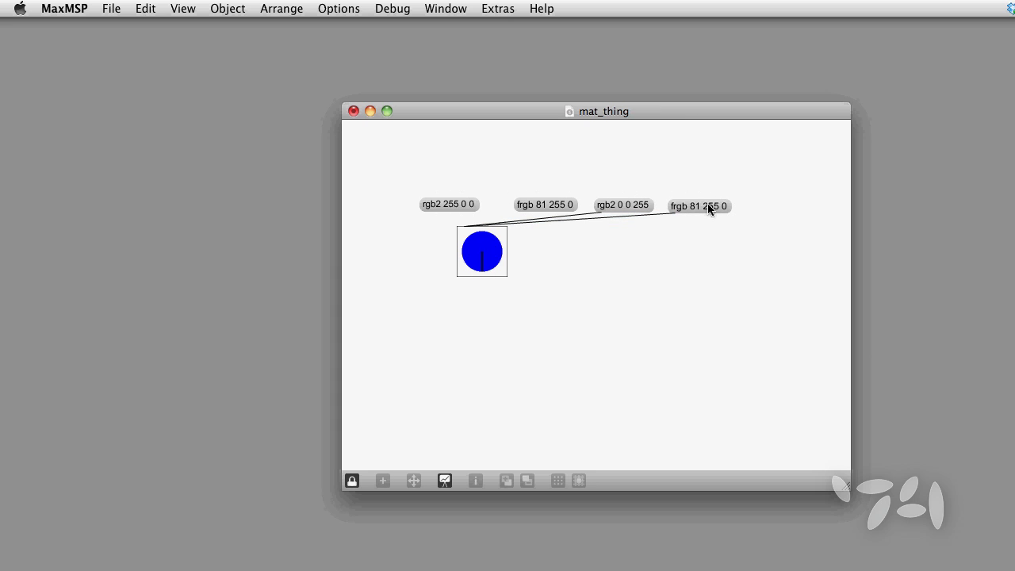
mouse_move(564, 276)
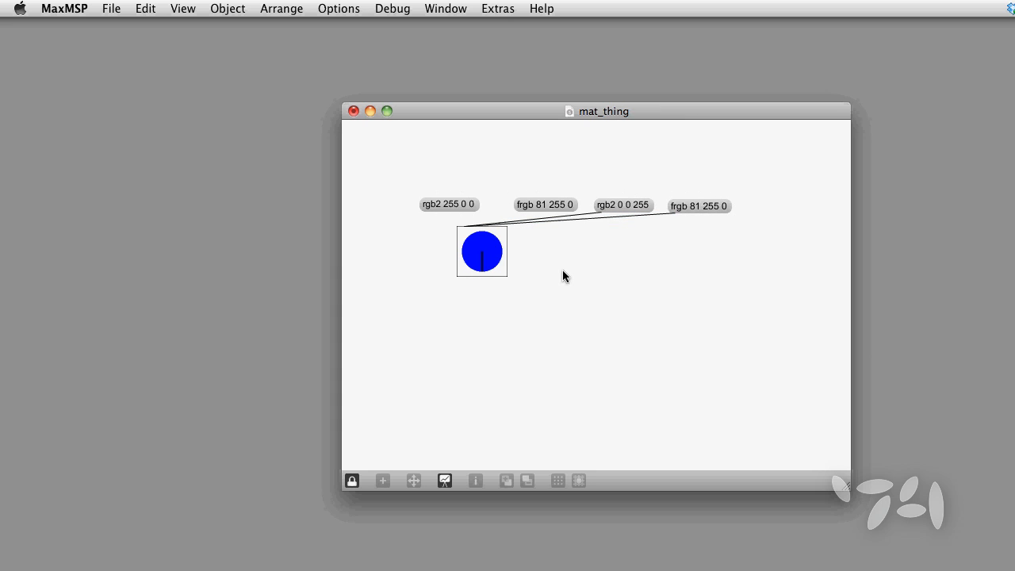
left_click(352, 480)
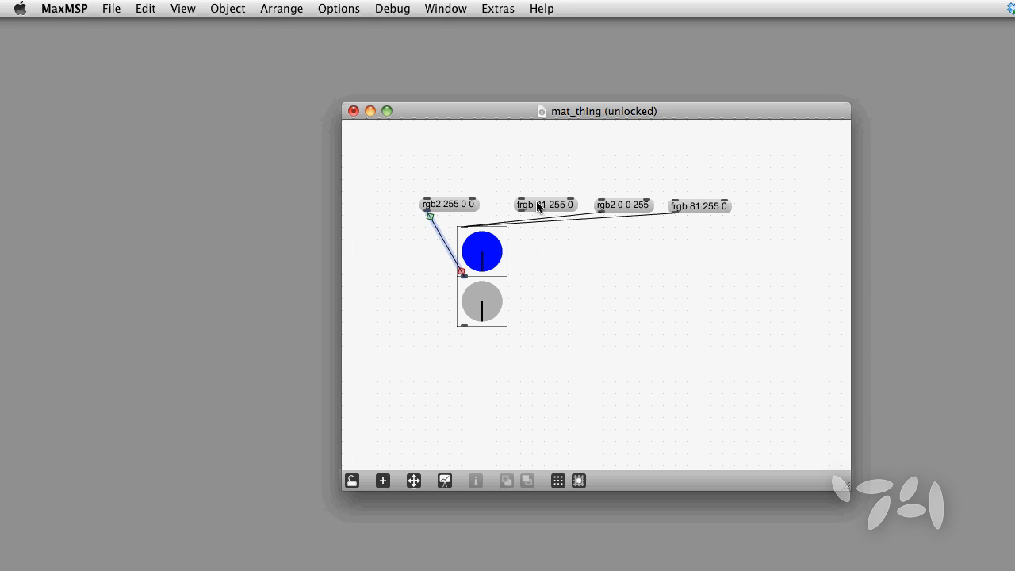
Apply the colour messages to turn the second dial red, then unlock and add a message box
left_click(352, 480)
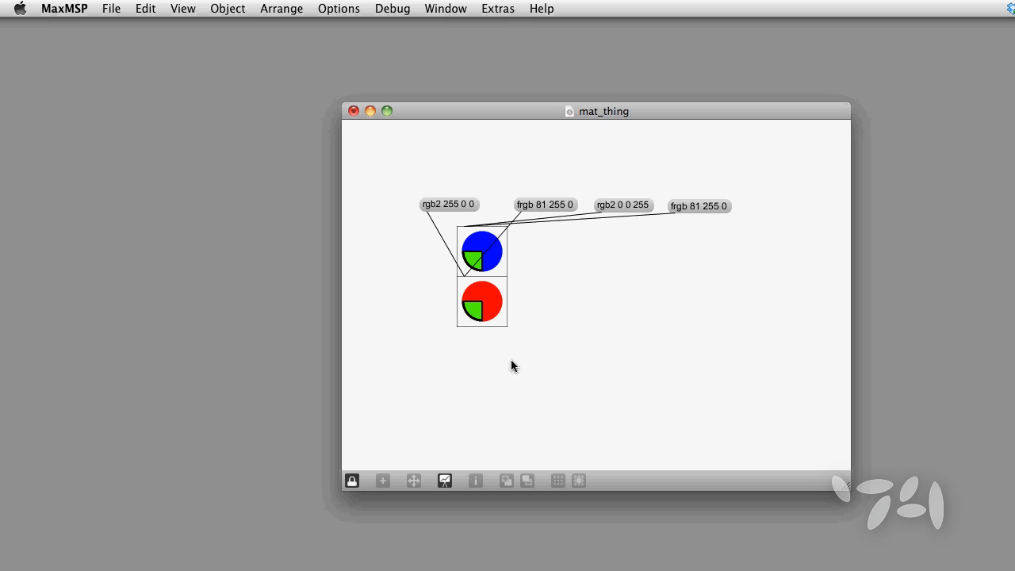
left_click(352, 481)
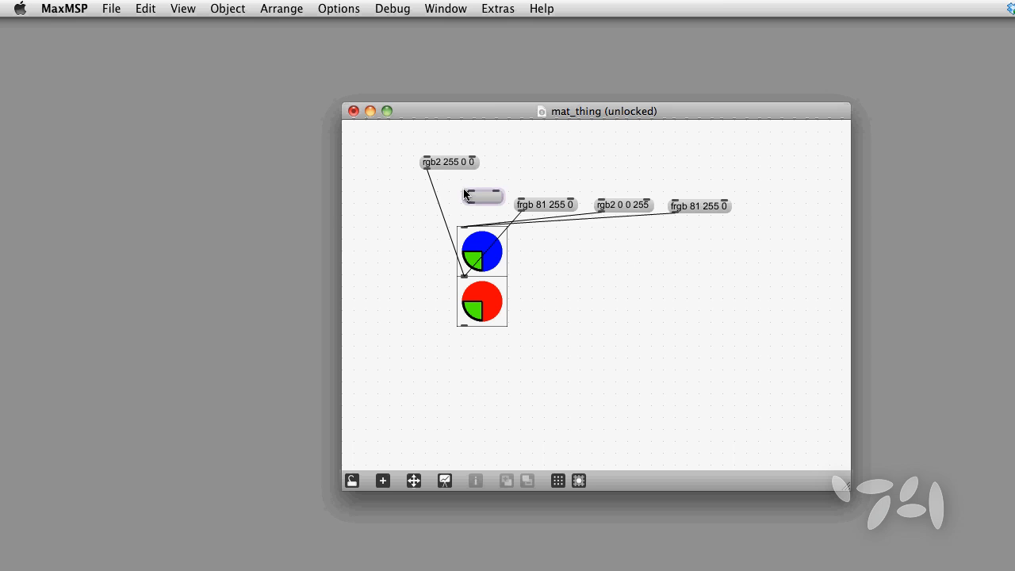
left_click(351, 481)
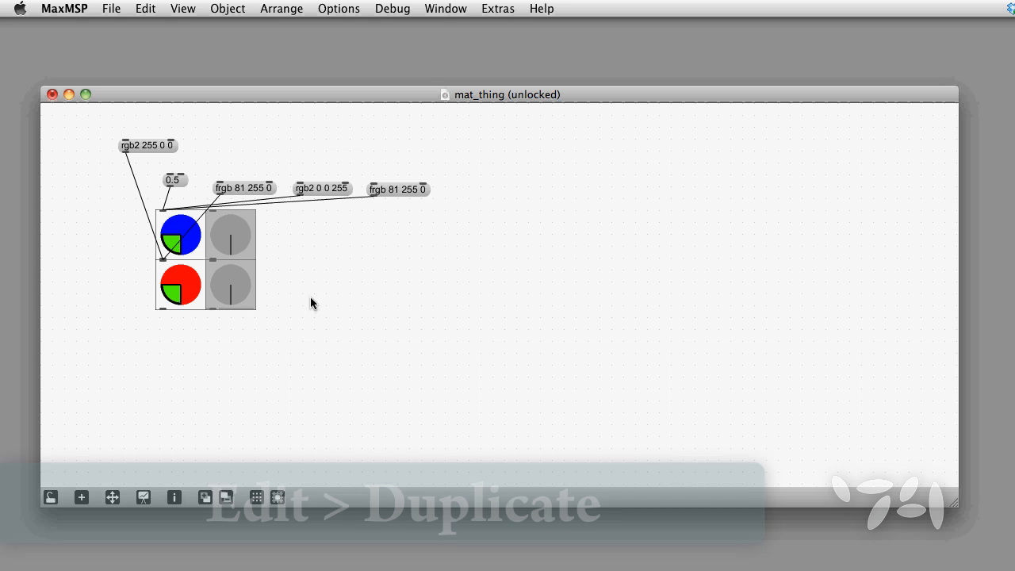
Duplicate the blue/red dial column three times to extend it across columns
left_click(145, 8)
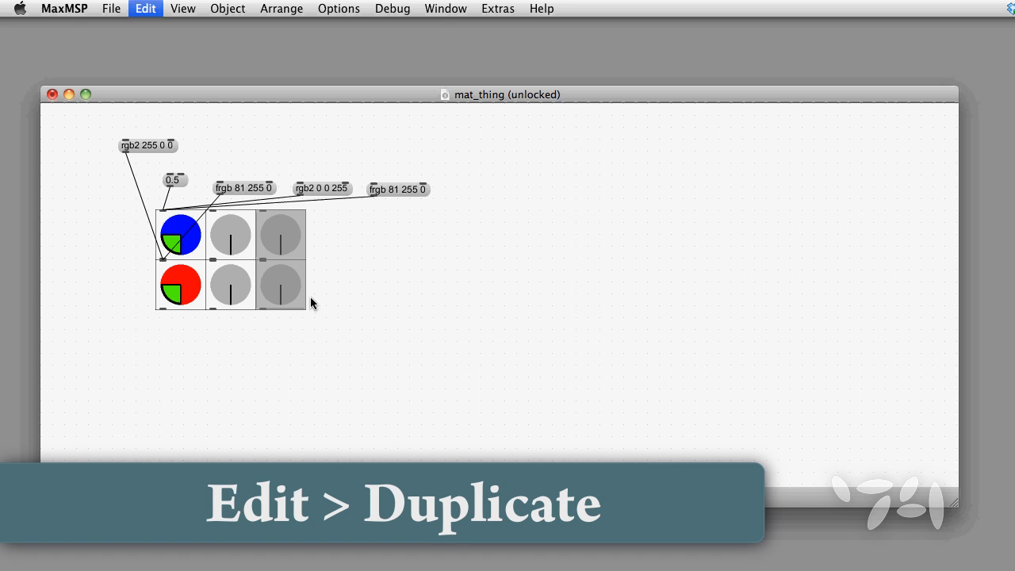
left_click(145, 9)
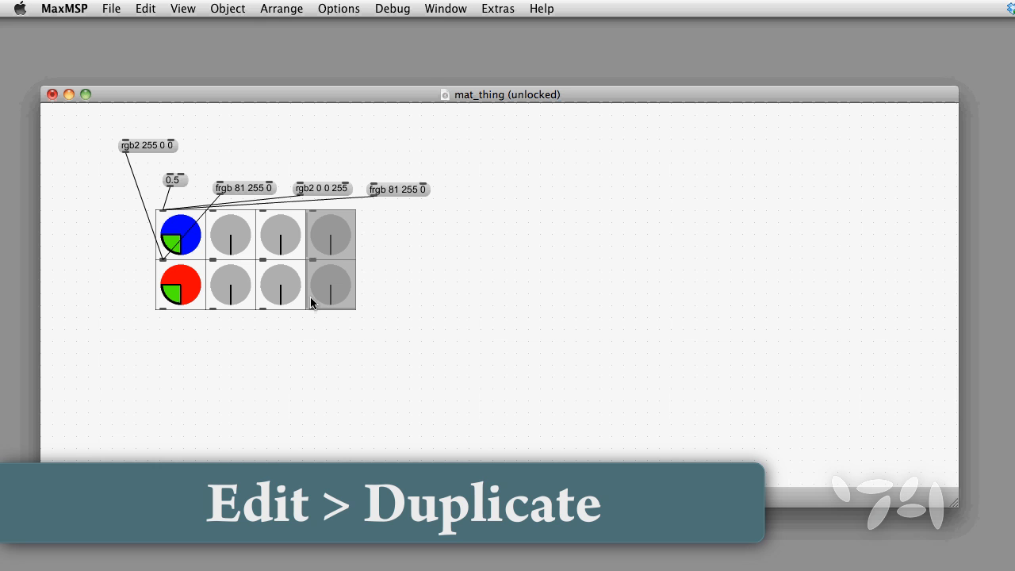
left_click(144, 9)
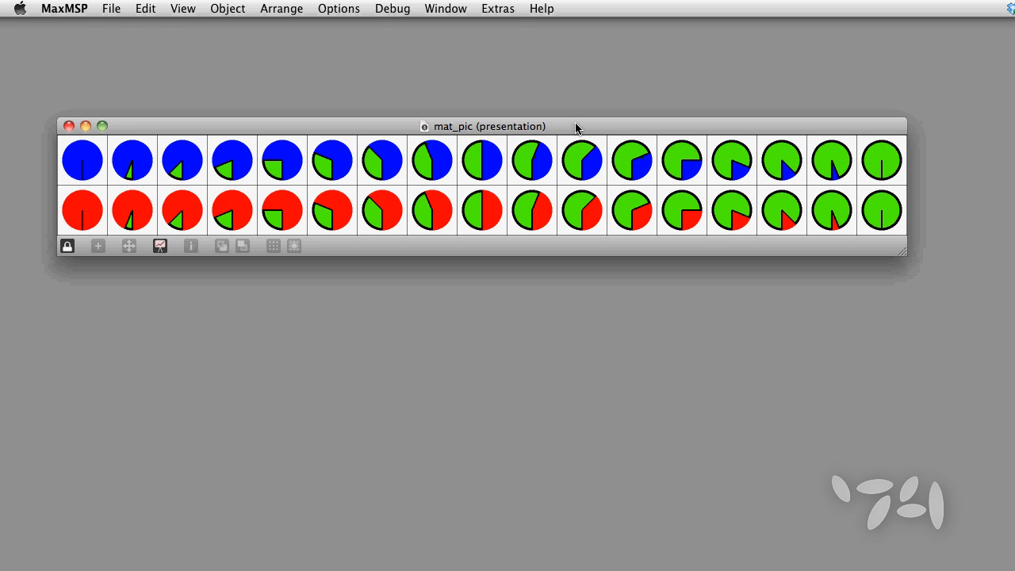
mouse_move(153, 8)
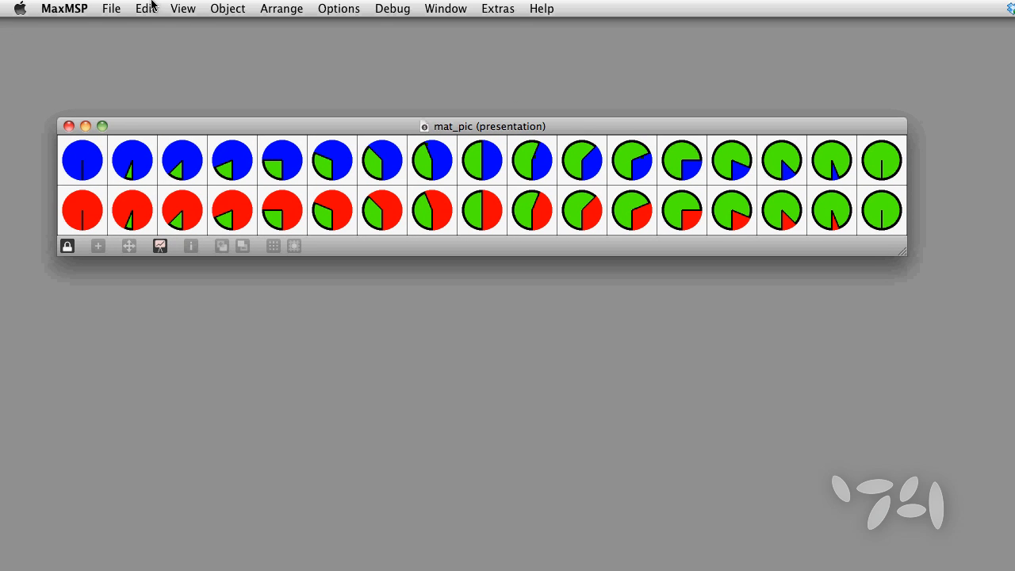
Export the dial strip as an image named mat_pic
left_click(111, 8)
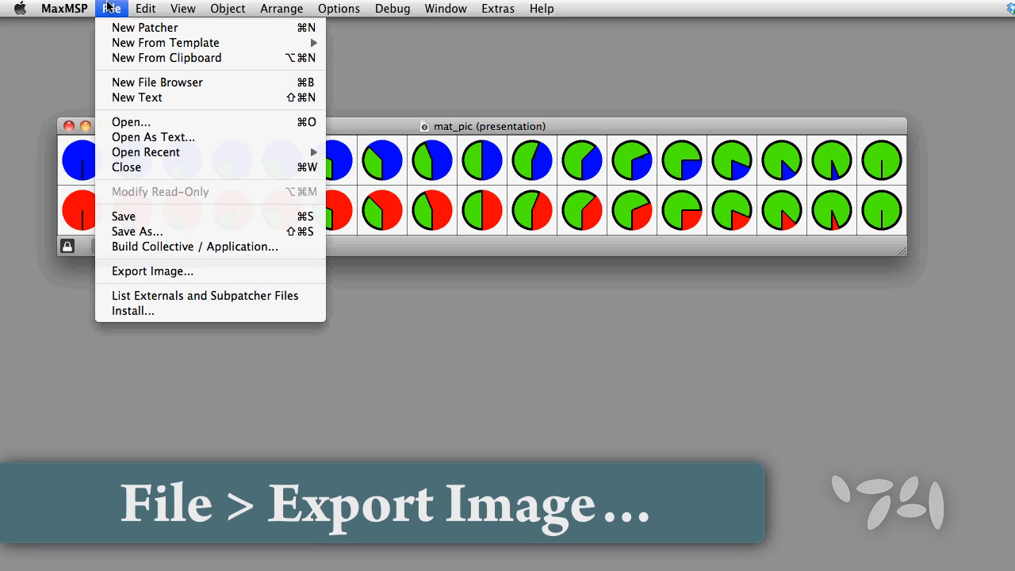
mouse_move(151, 271)
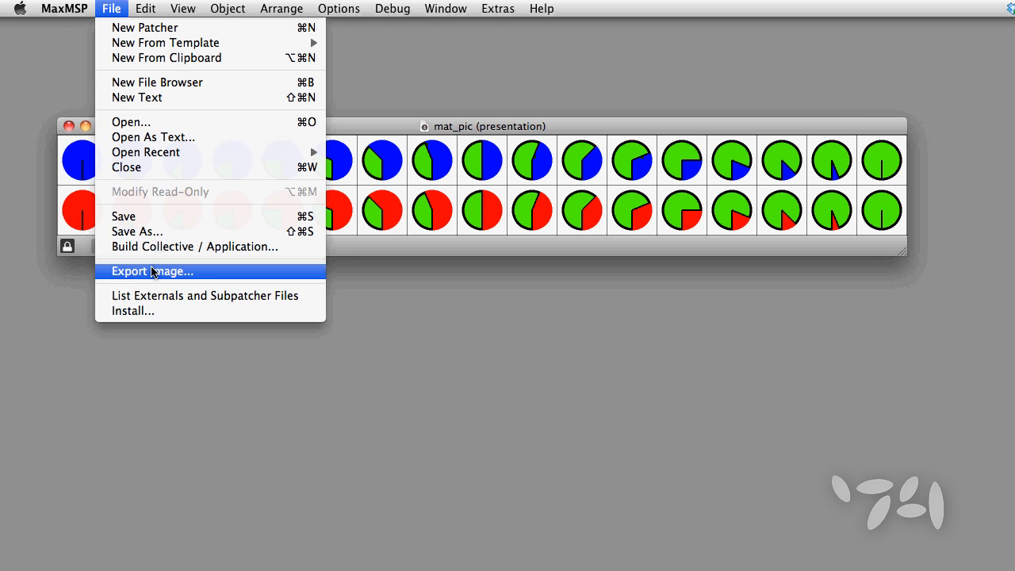
left_click(151, 271)
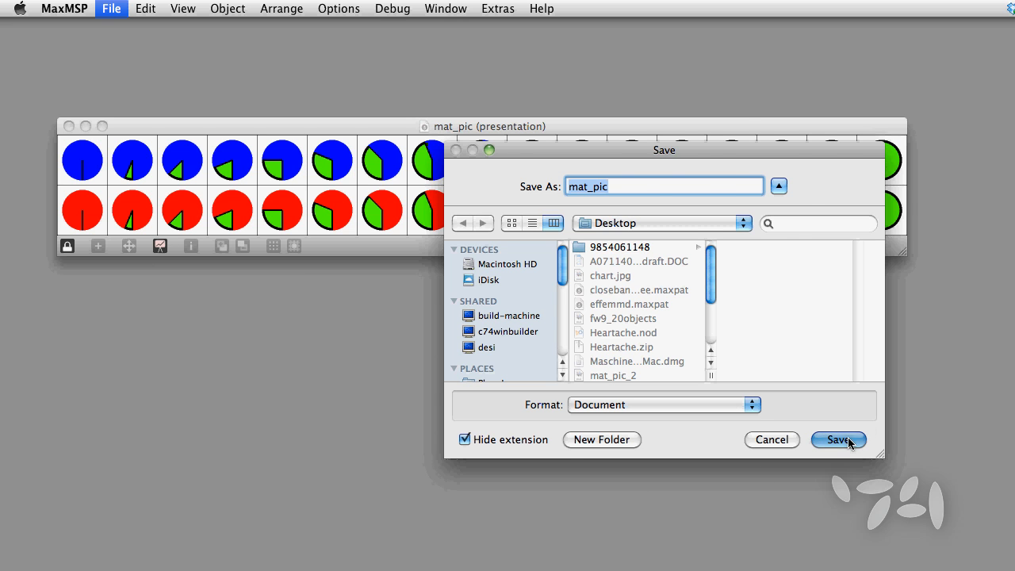
left_click(837, 439)
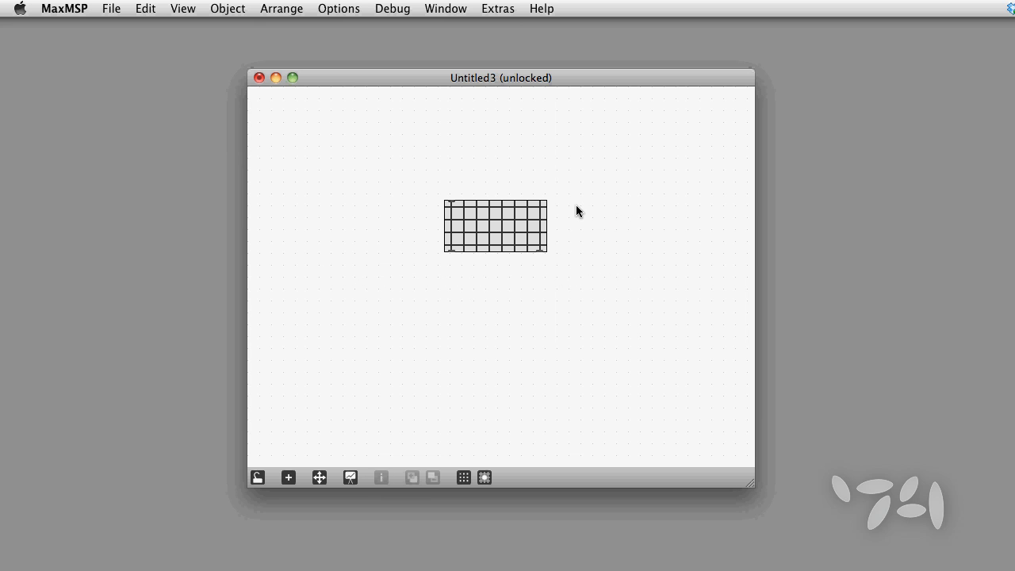
mouse_move(557, 210)
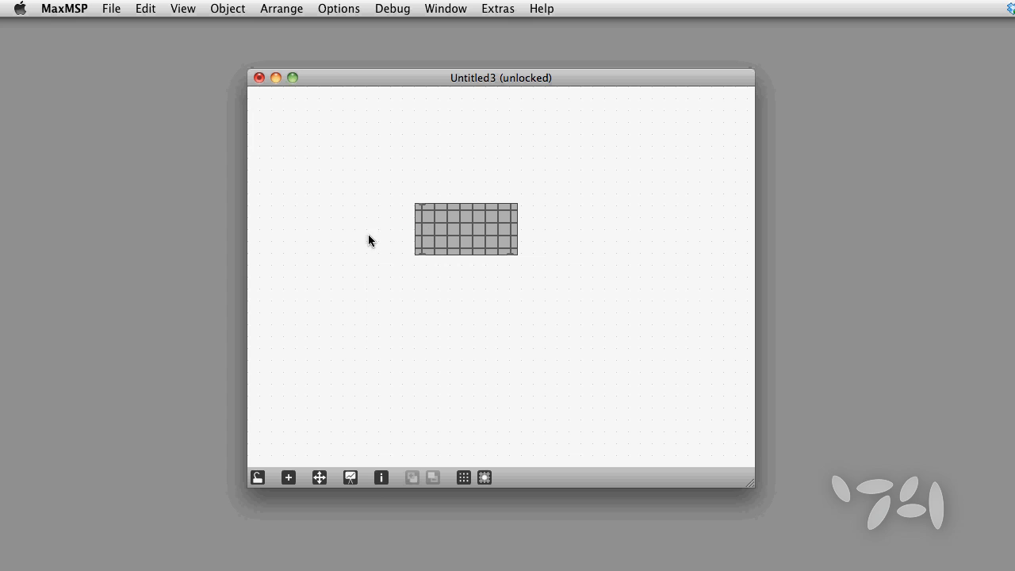
mouse_move(413, 230)
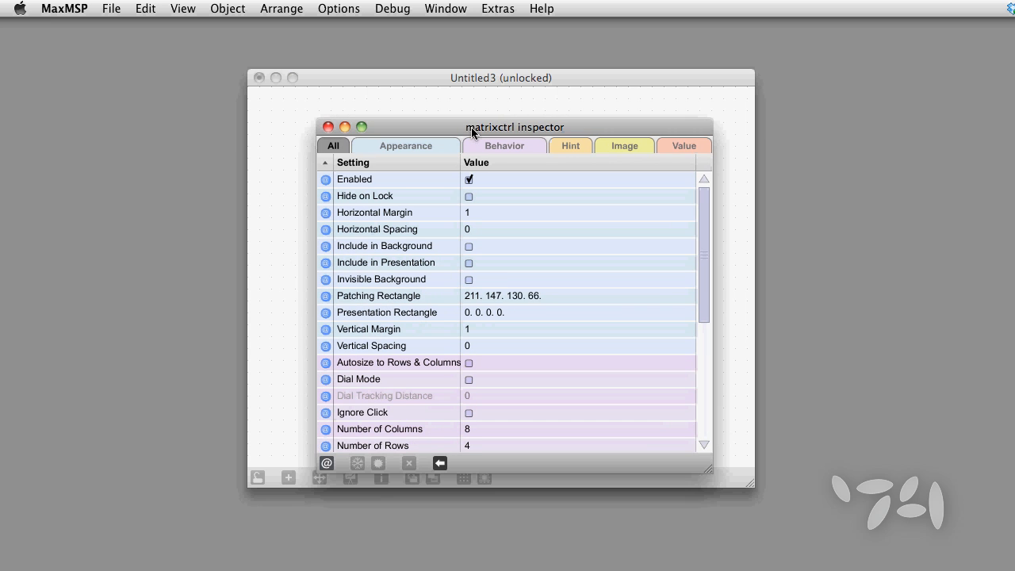
Move the matrixctrl inspector up, scroll to Cell Image File, and choose an image
left_click_drag(514, 127, 523, 88)
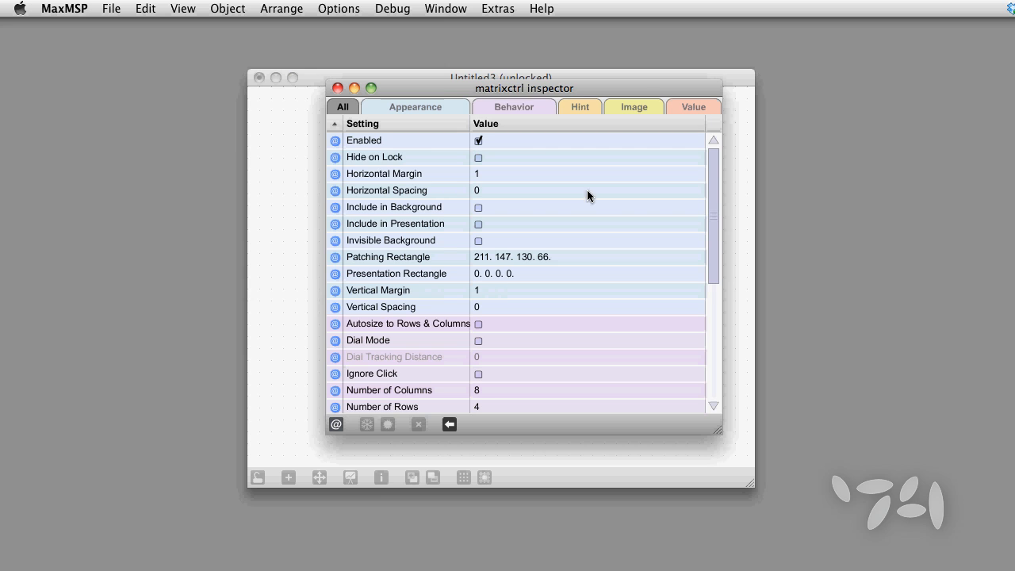
scroll("down", 3)
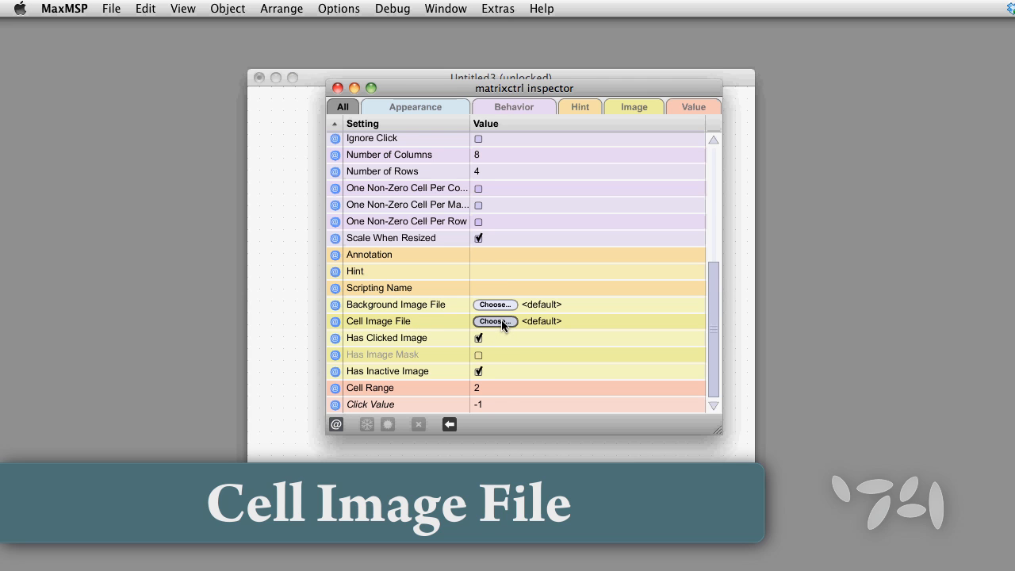
left_click(494, 321)
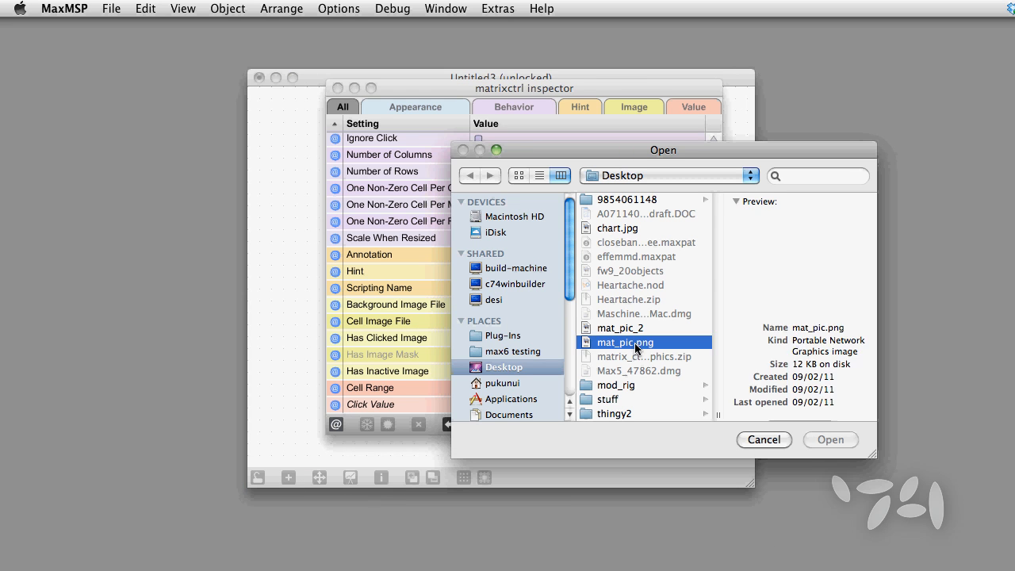
Load mat_pic.png from the Desktop as the matrixctrl's cell image
left_click(830, 440)
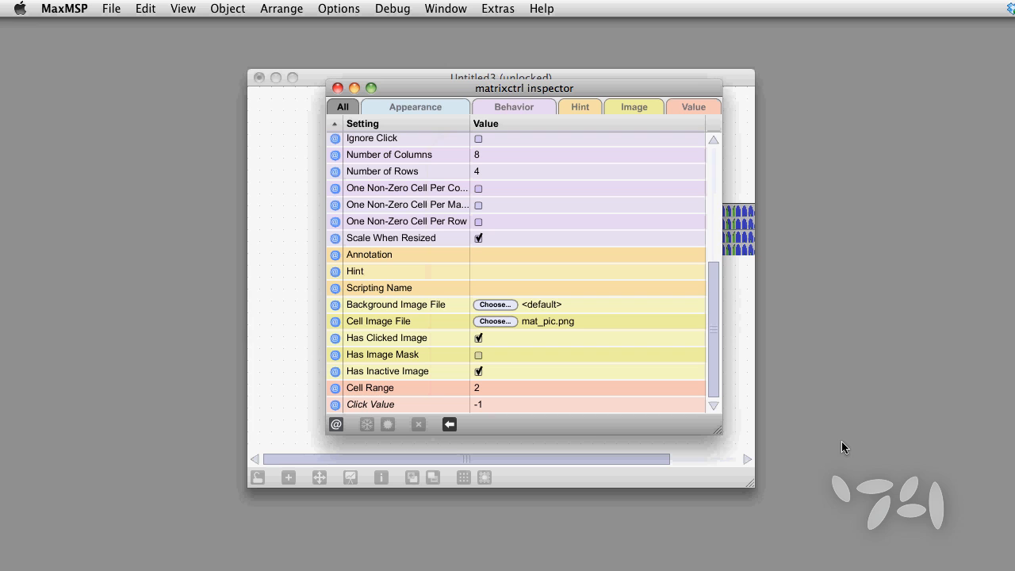
mouse_move(618, 383)
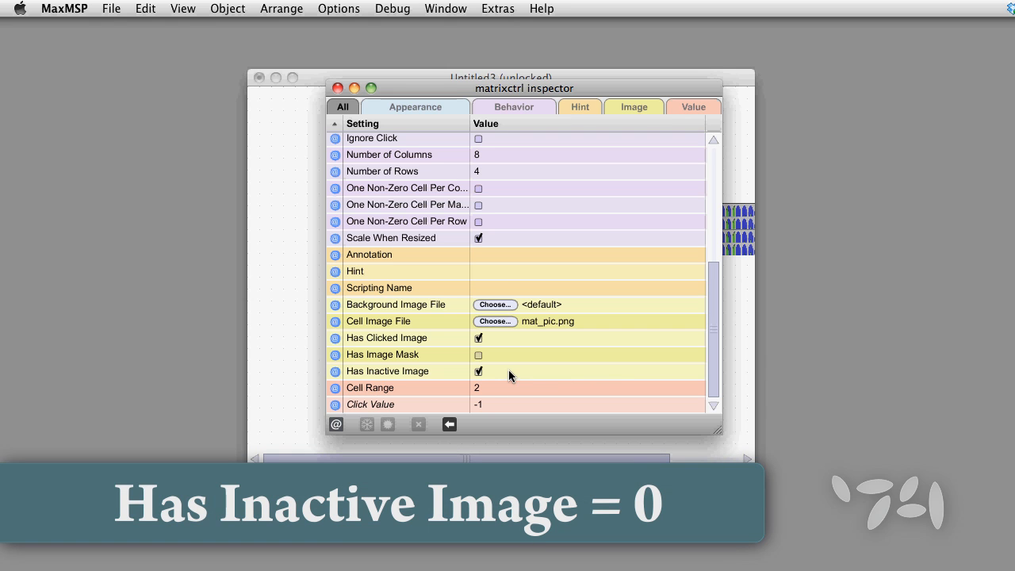
Turn off Has Inactive Image, enable Dial Mode and Autosize to Rows & Columns, then close the inspector
left_click(477, 370)
type("17")
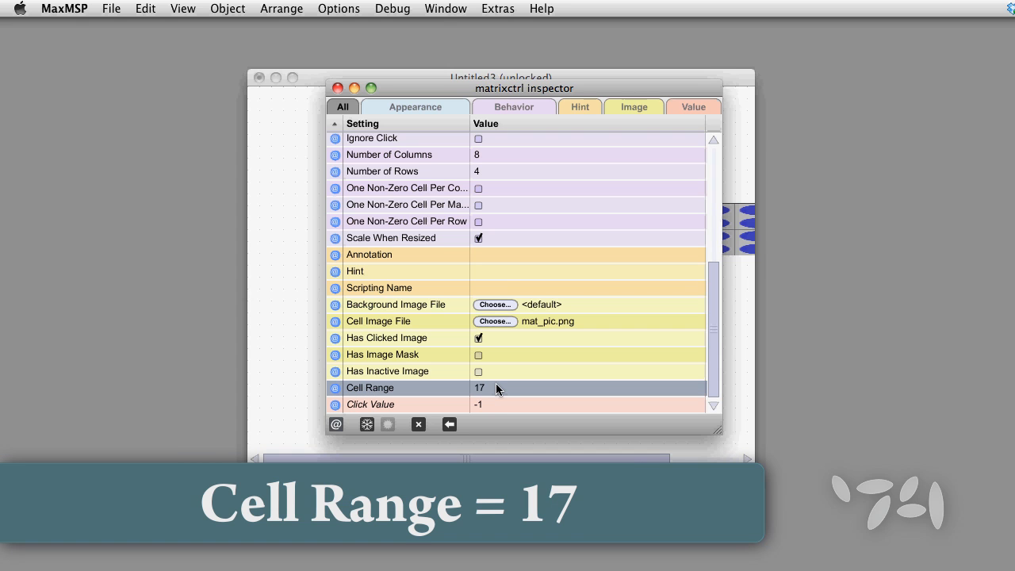
scroll("up", 3)
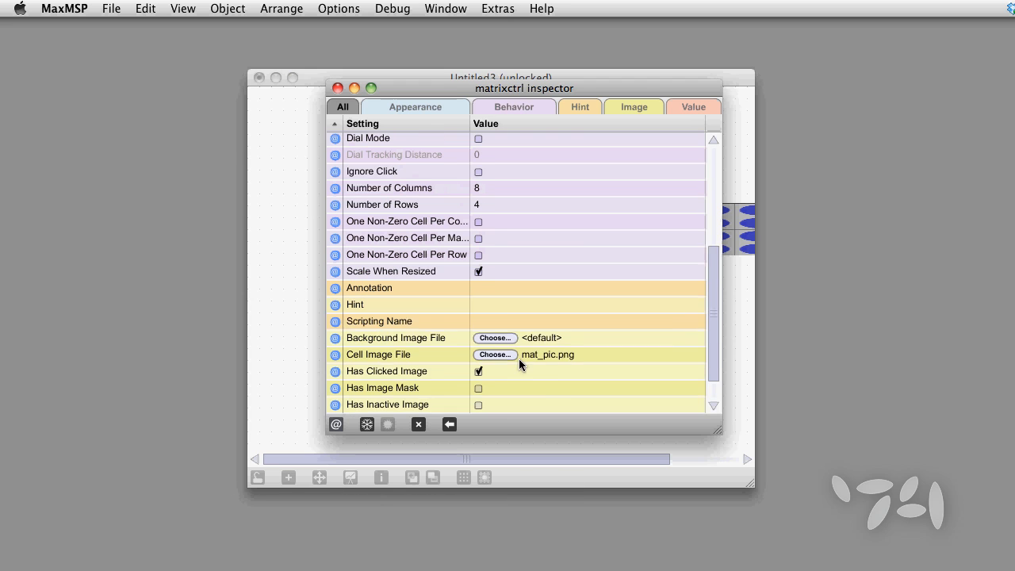
scroll("up", 3)
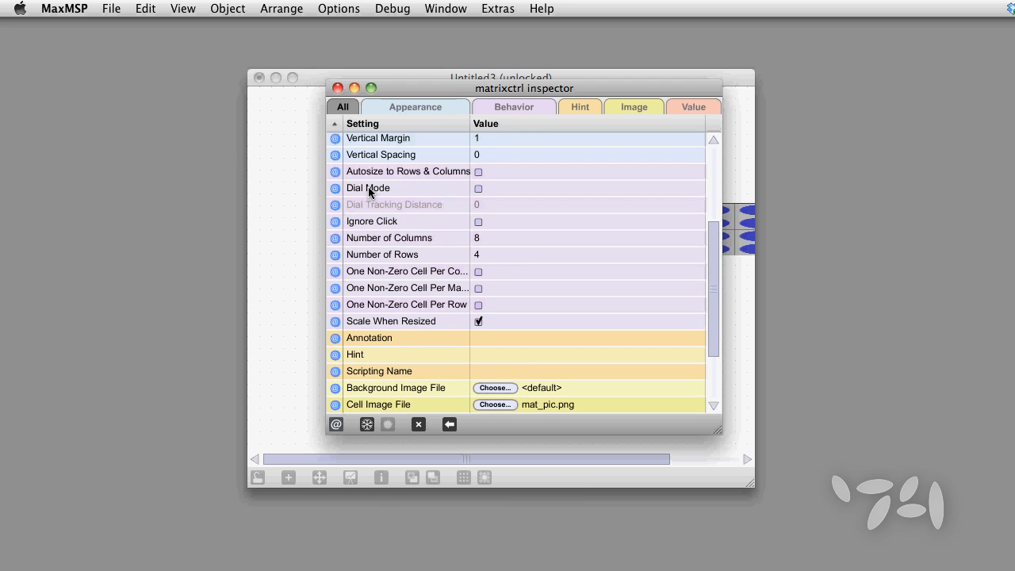
left_click(477, 188)
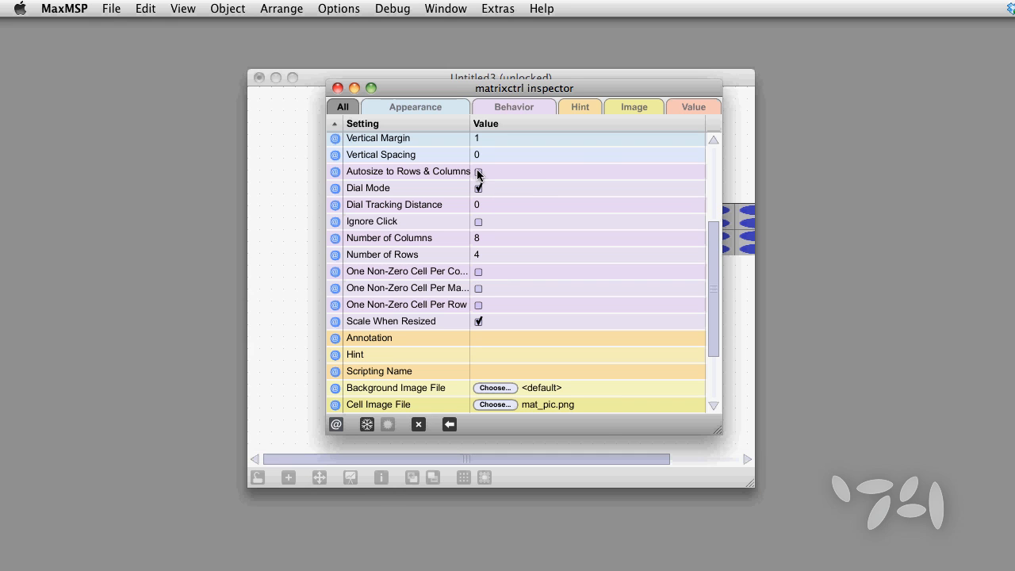
left_click(478, 170)
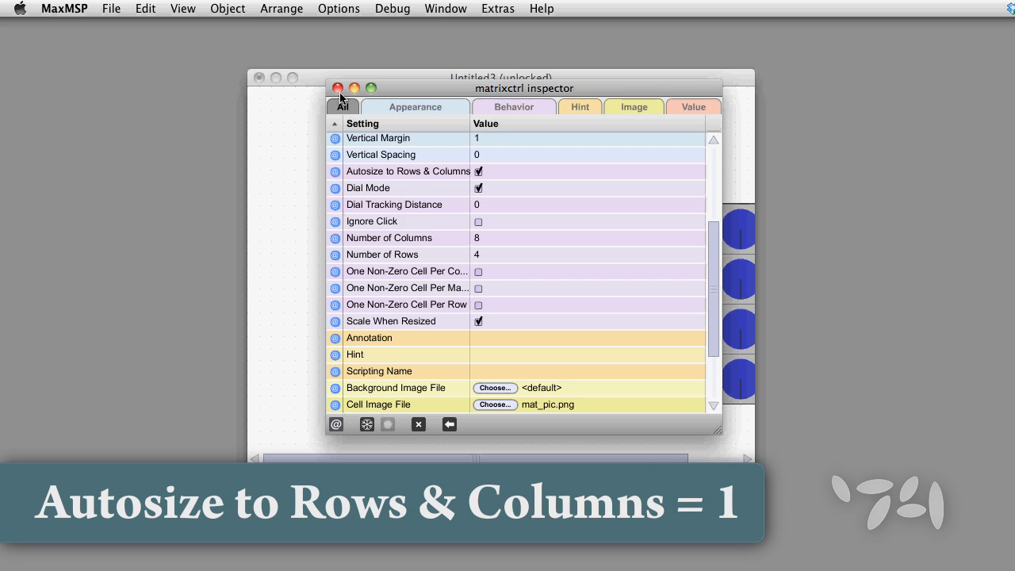
left_click(339, 88)
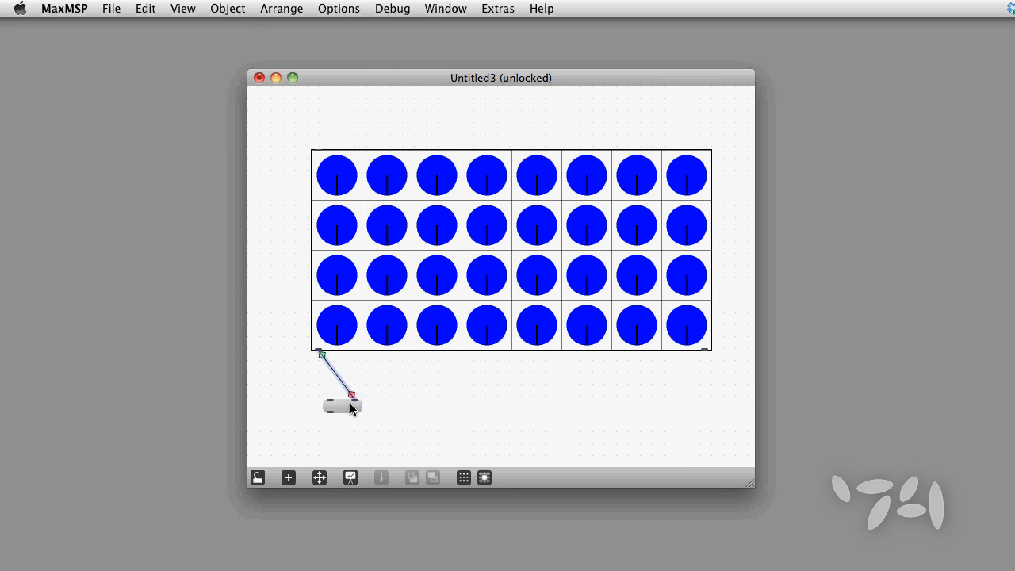
Lock the patcher and turn the row 2 dials in columns 3 (fully green) and 4 (low)
left_click(257, 476)
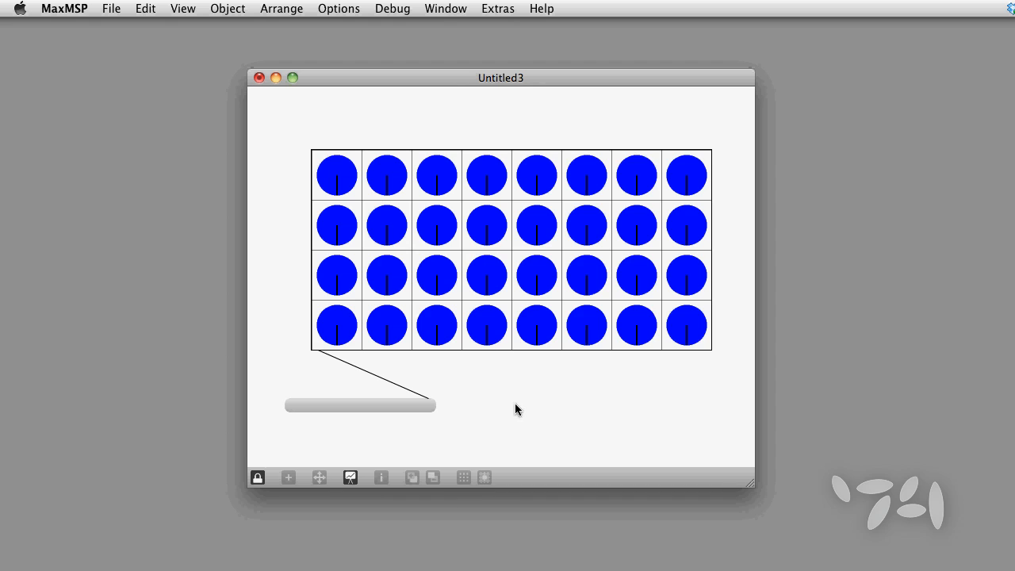
left_click(437, 224)
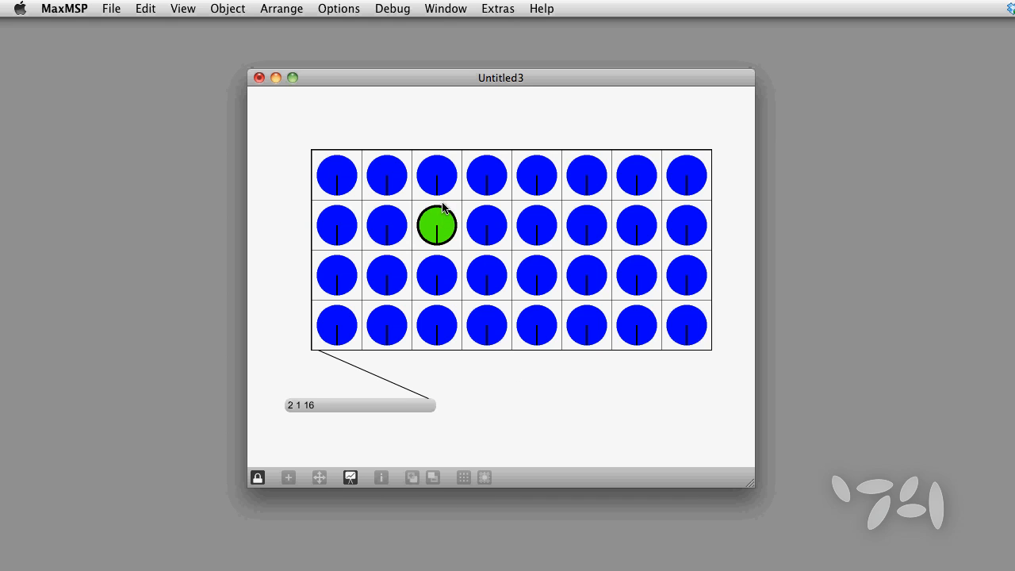
left_click(486, 224)
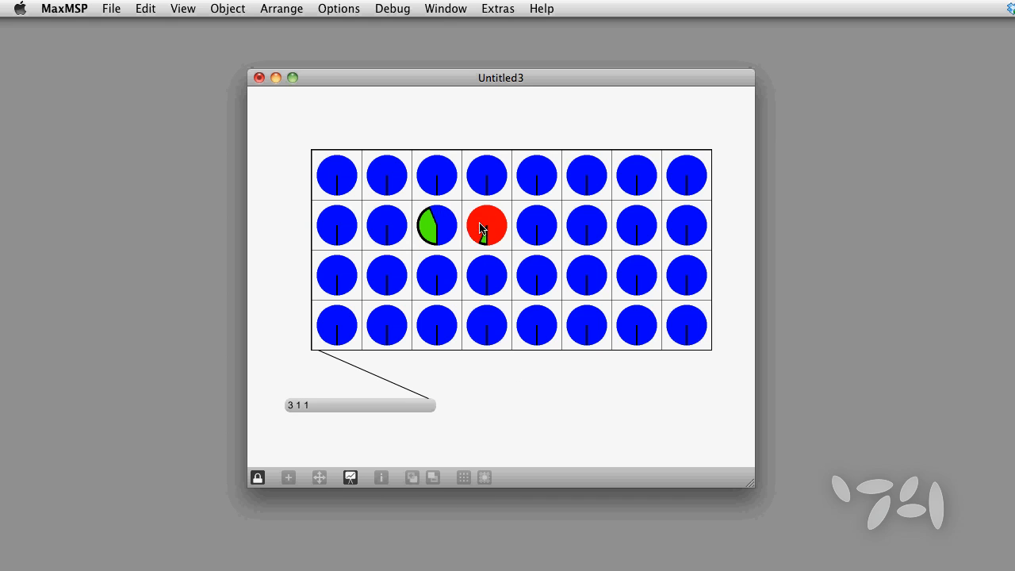